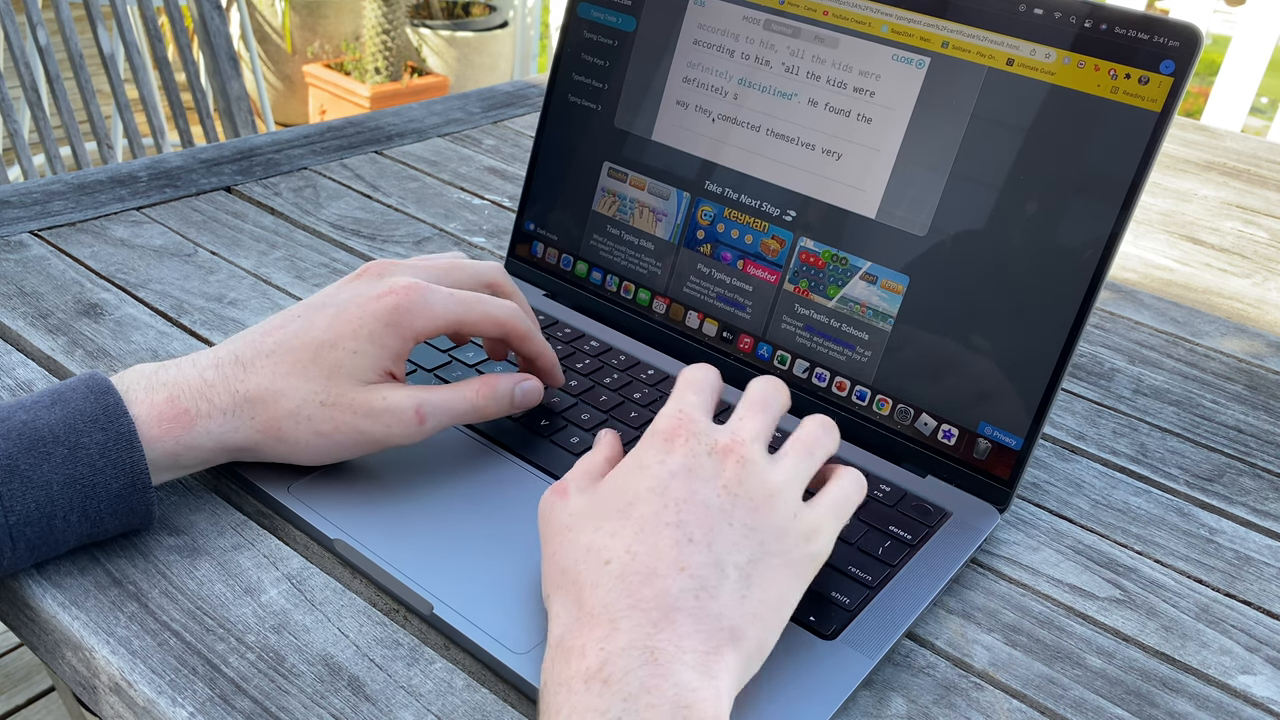
{"action": "type", "text": "disciplined"}
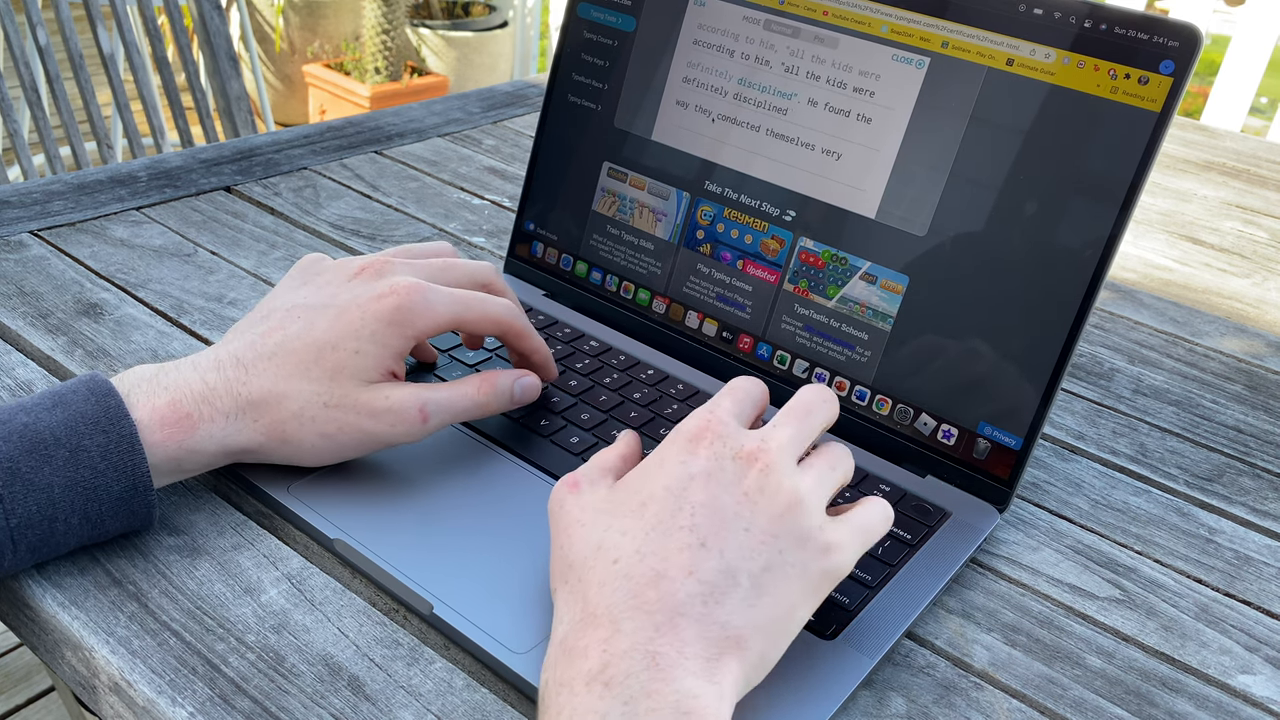